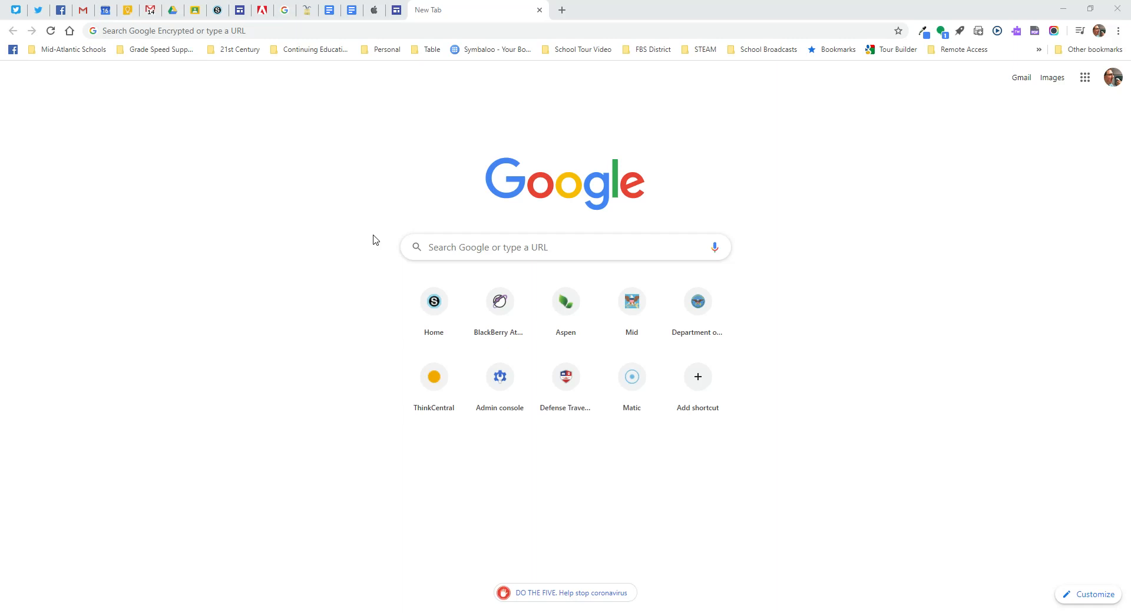
{"action": "mouse_move", "coordinate": [636, 224]}
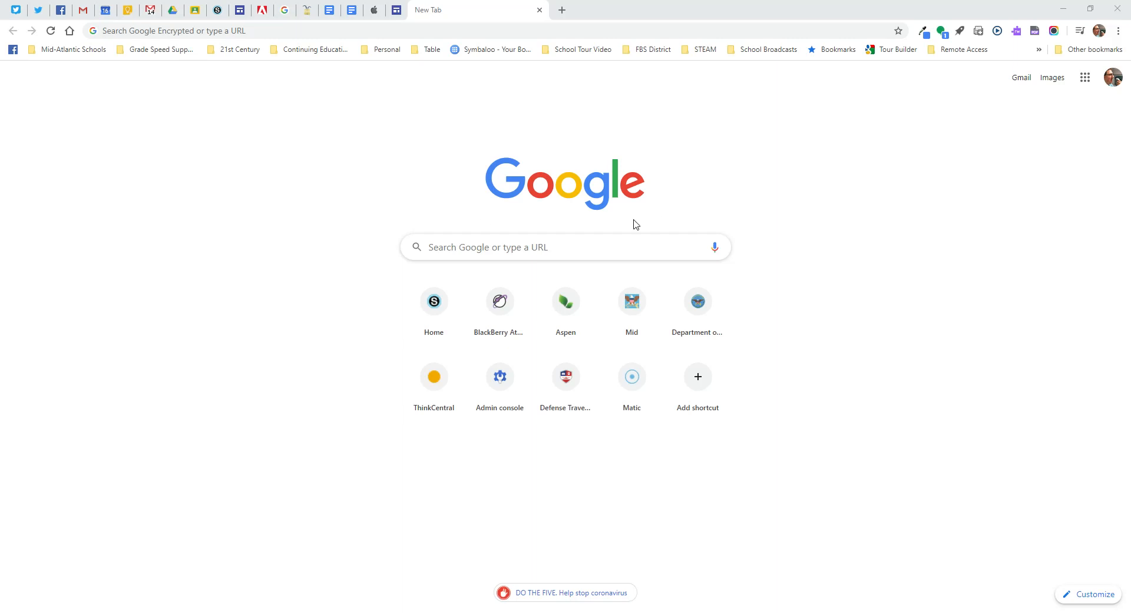
Load the DoDEA homepage at dodea.edu in the new tab.
{"action": "left_click", "coordinate": [289, 31]}
{"action": "type", "text": "dodea.edu"}
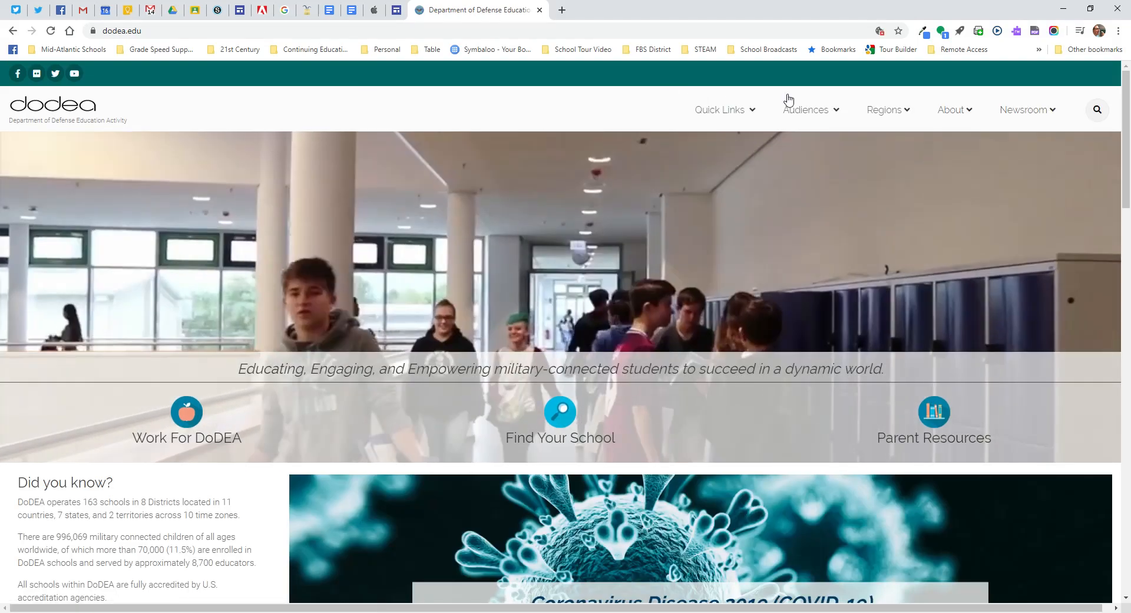
From the Audiences menu, go to the OWA page under Employees.
{"action": "left_click", "coordinate": [806, 109]}
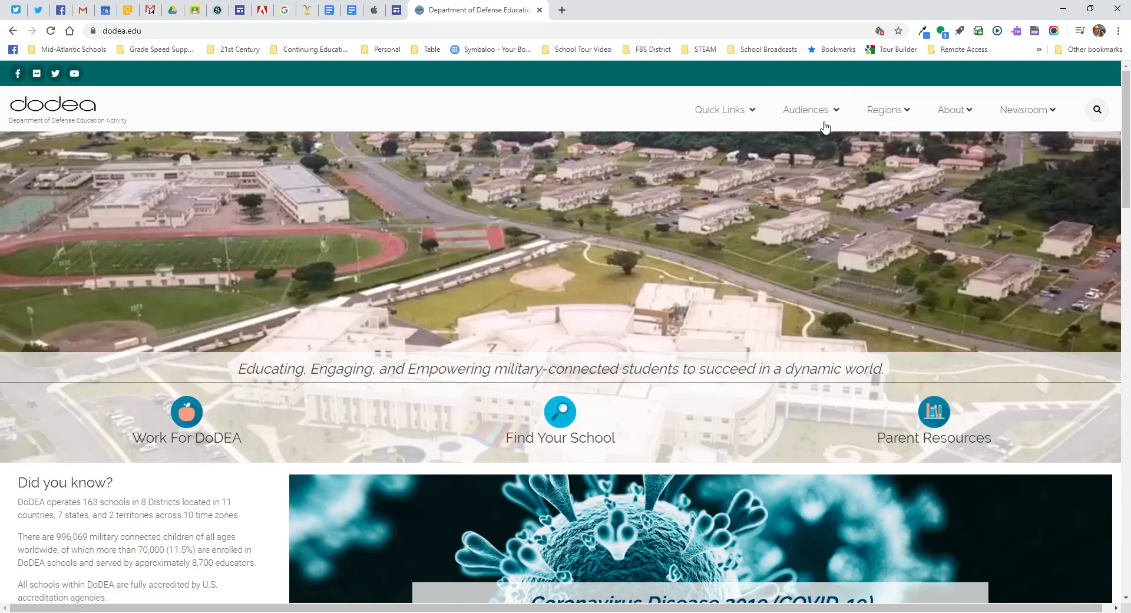
{"action": "left_click", "coordinate": [805, 110]}
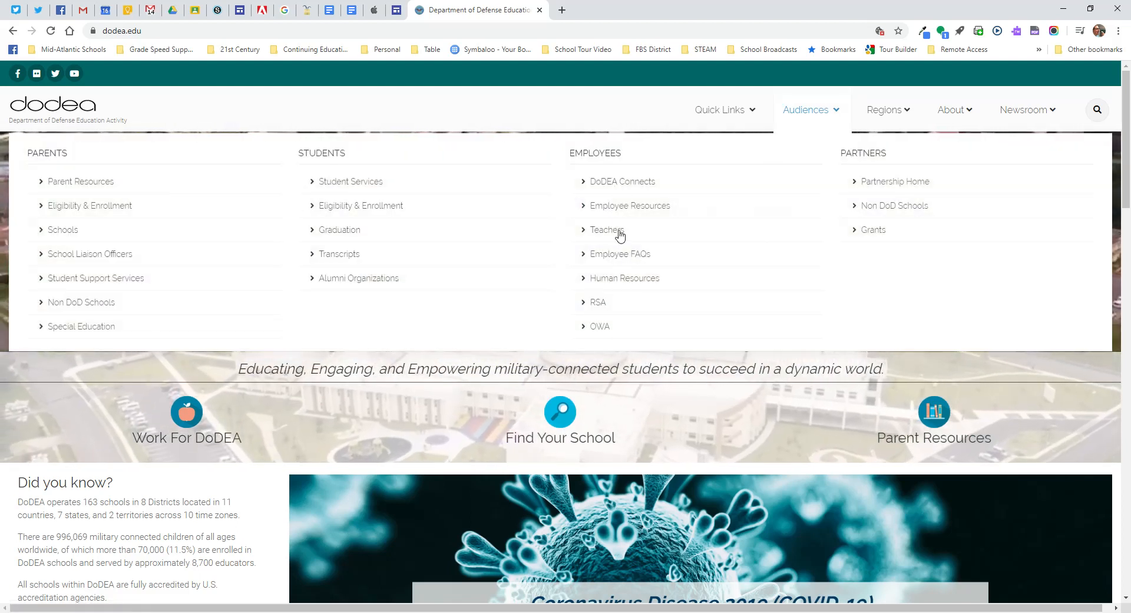
{"action": "mouse_move", "coordinate": [598, 326]}
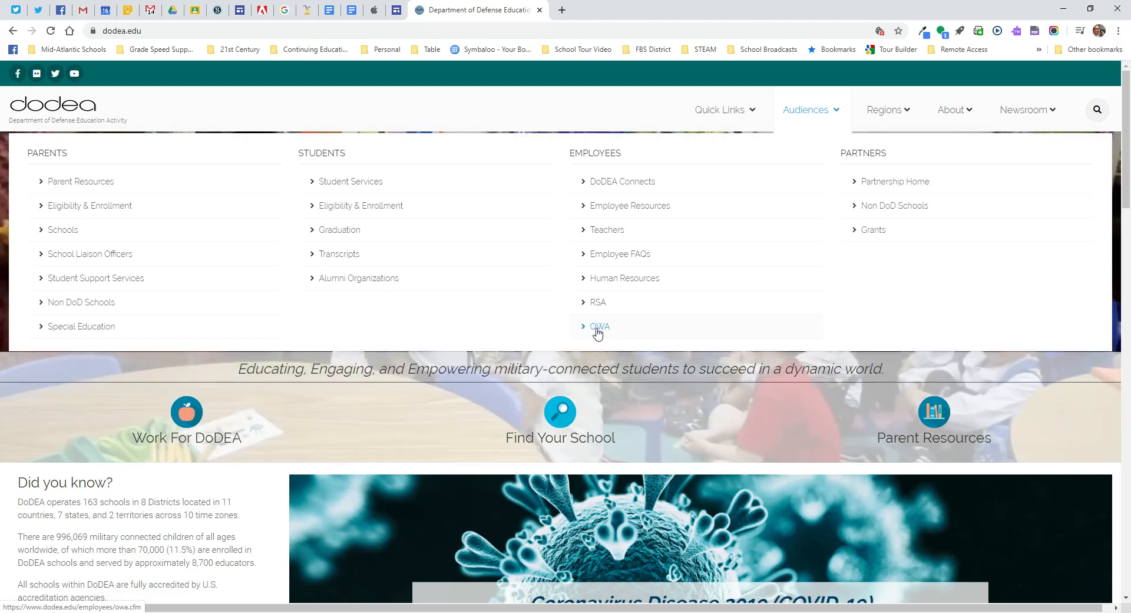
{"action": "left_click", "coordinate": [600, 327]}
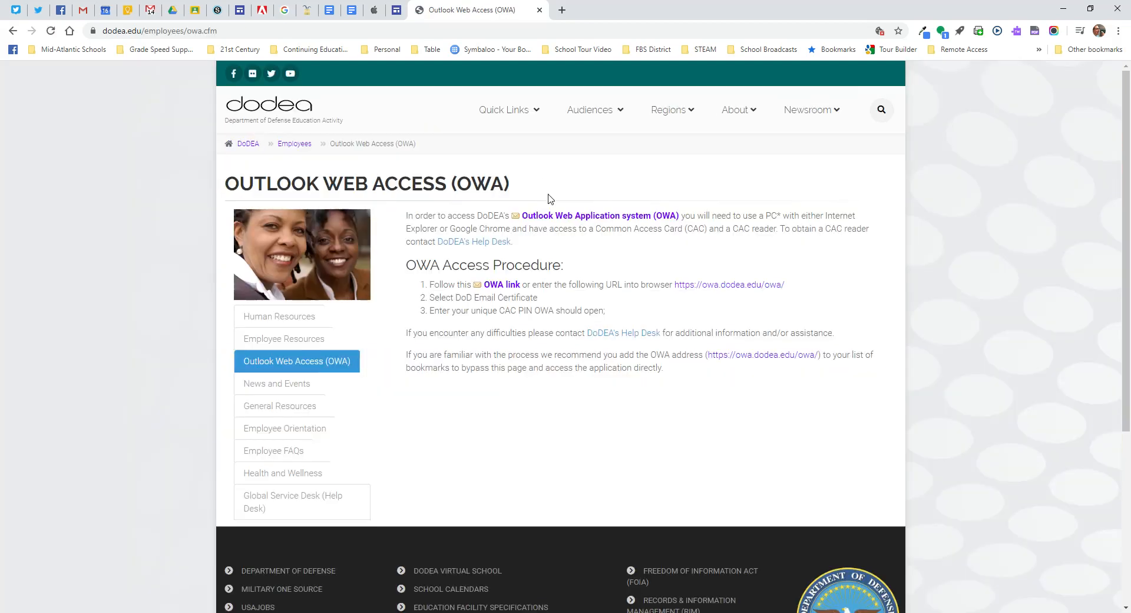
{"action": "mouse_move", "coordinate": [598, 216]}
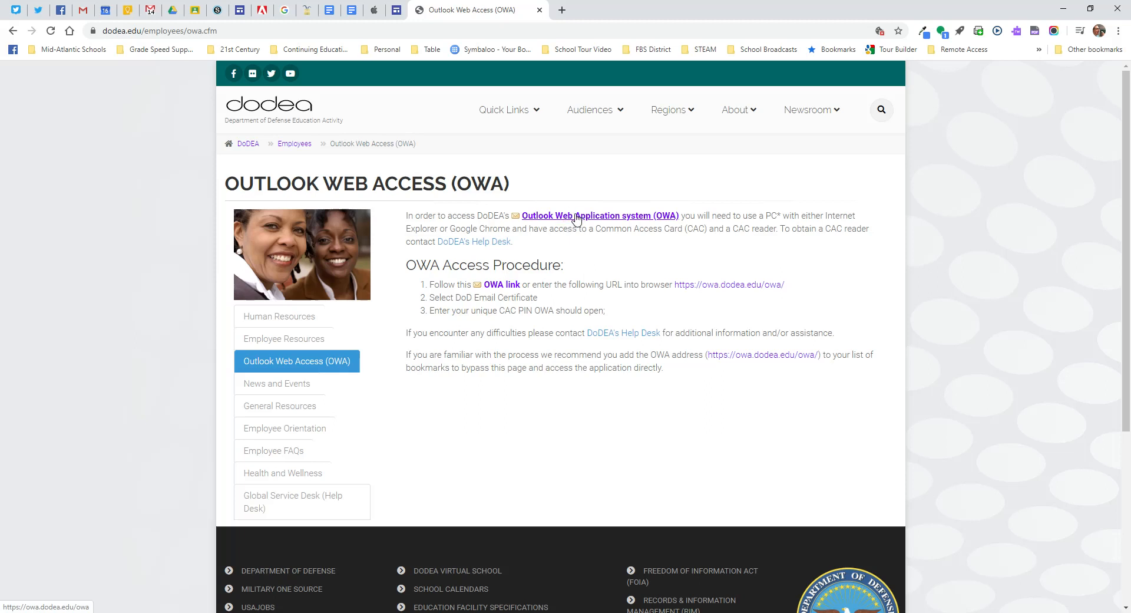
Follow the Outlook Web Application link and sign in with the DOD EMAIL CA-51 certificate.
{"action": "left_click", "coordinate": [598, 219]}
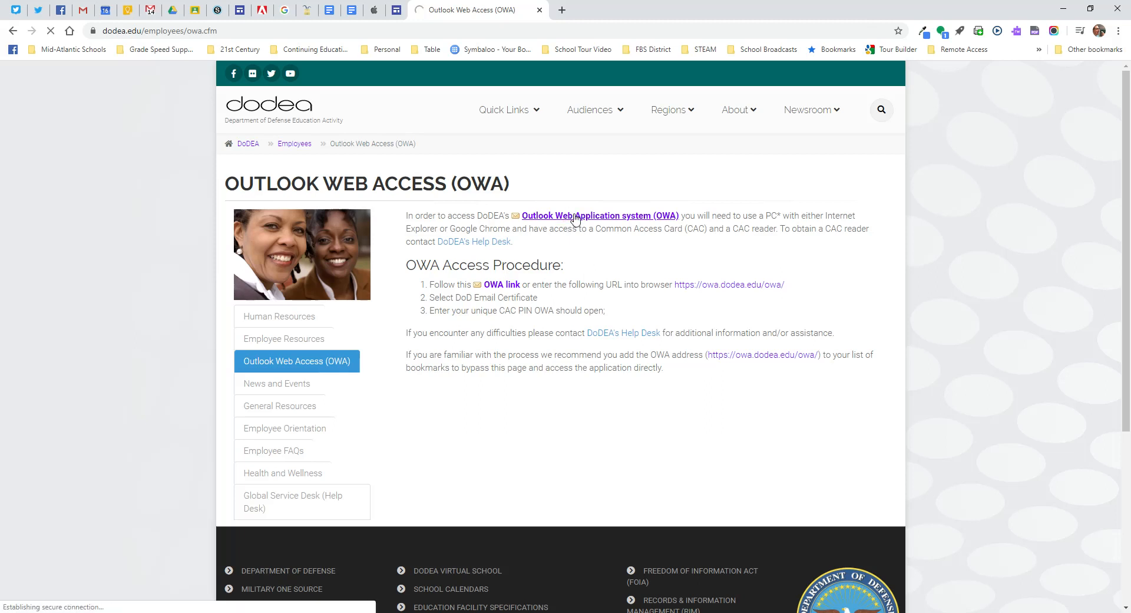
{"action": "left_click", "coordinate": [599, 215]}
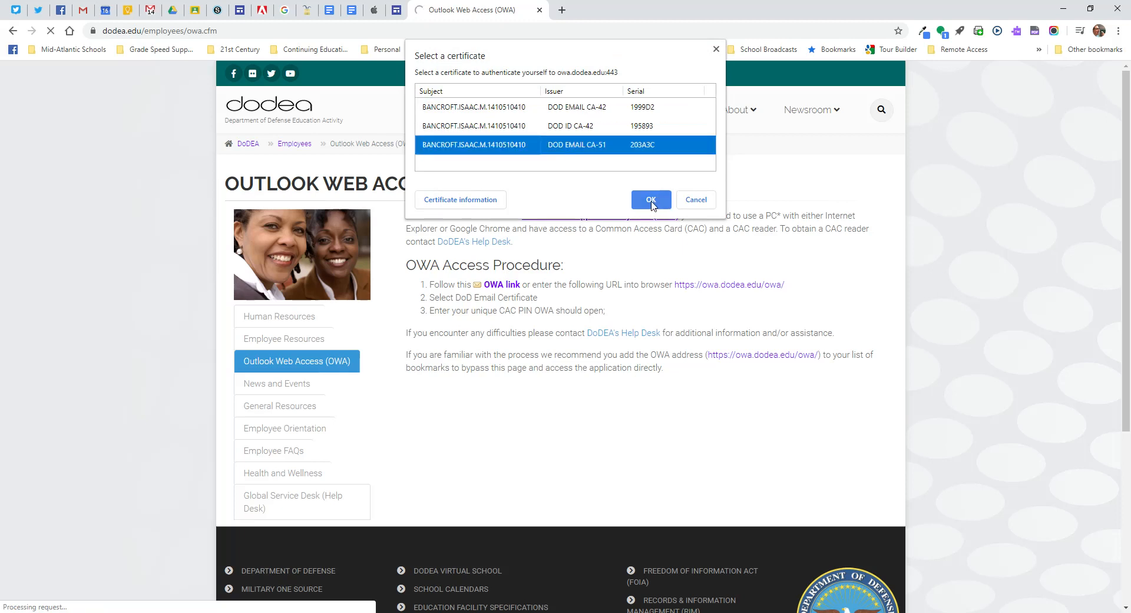
{"action": "left_click", "coordinate": [649, 199]}
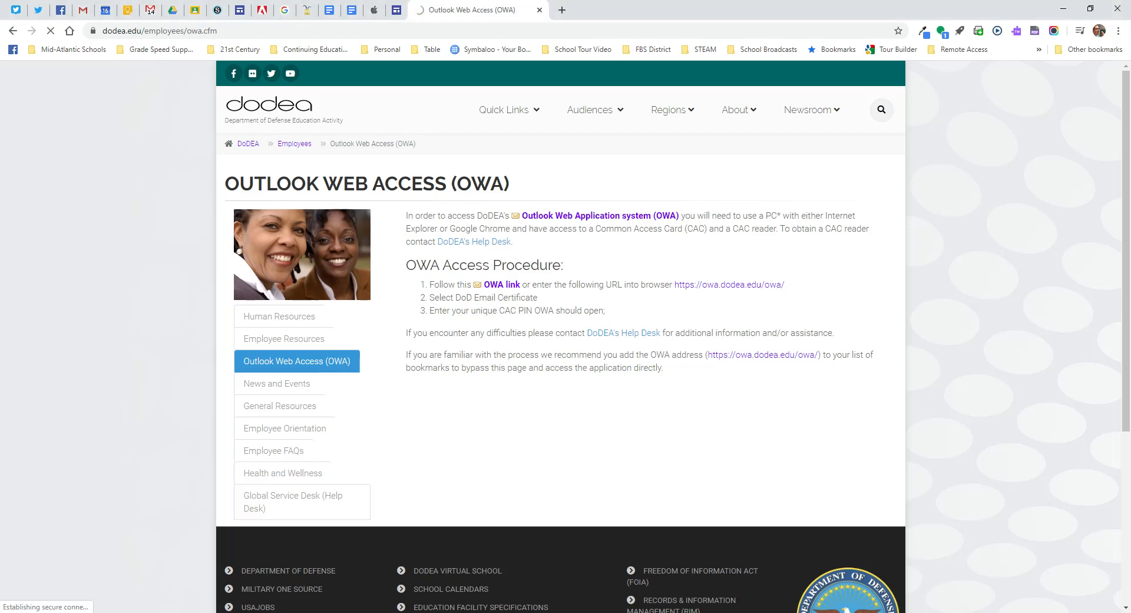
{"action": "left_click", "coordinate": [502, 284]}
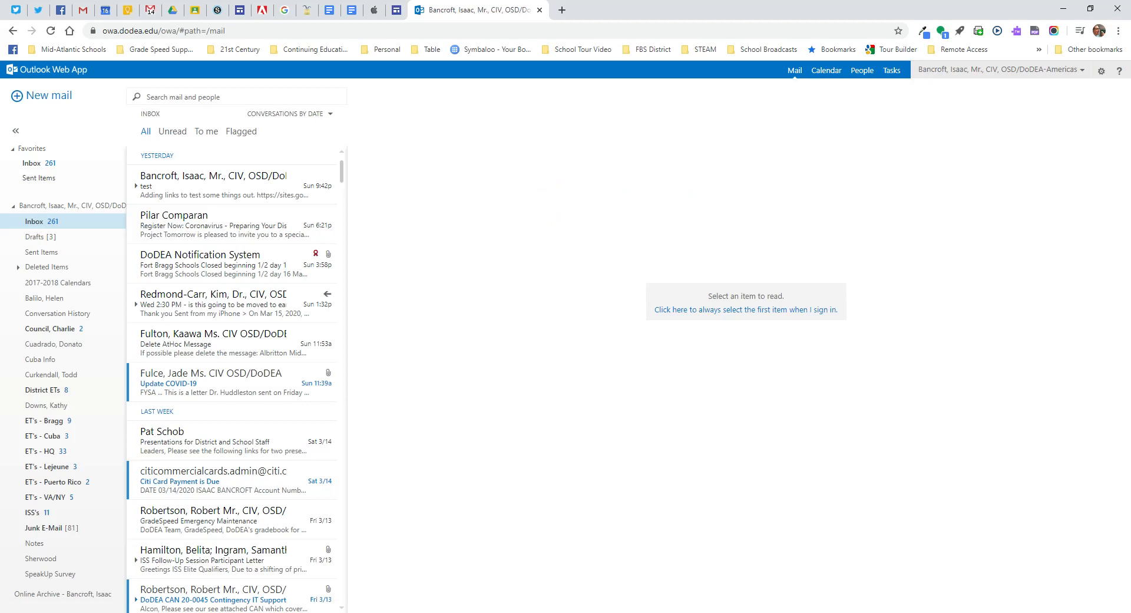
{"action": "mouse_move", "coordinate": [232, 157]}
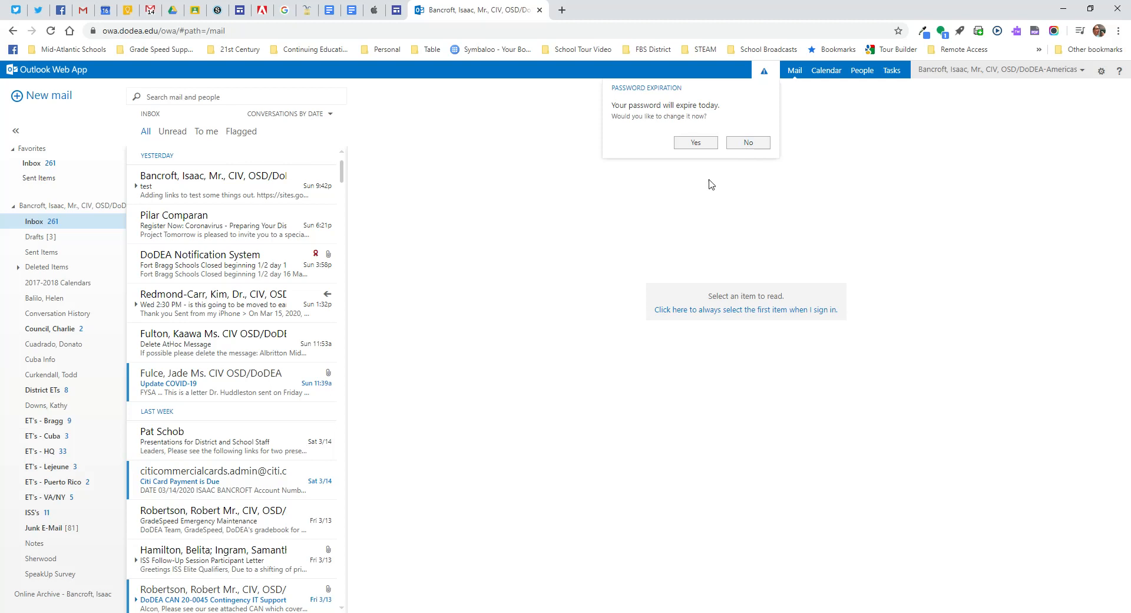
{"action": "mouse_move", "coordinate": [699, 176]}
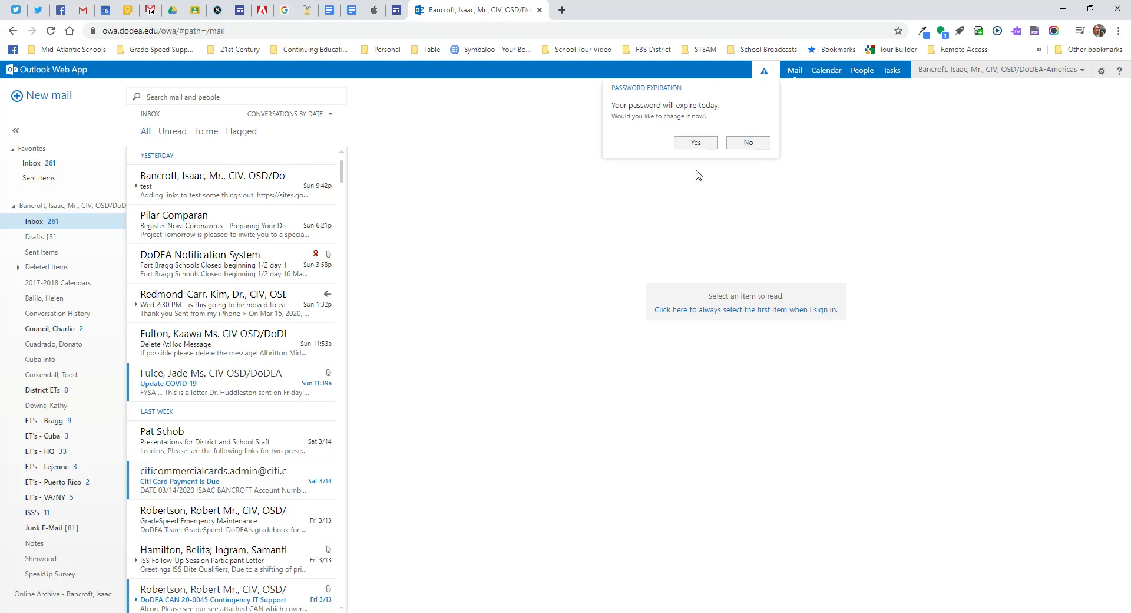
{"action": "mouse_move", "coordinate": [636, 107]}
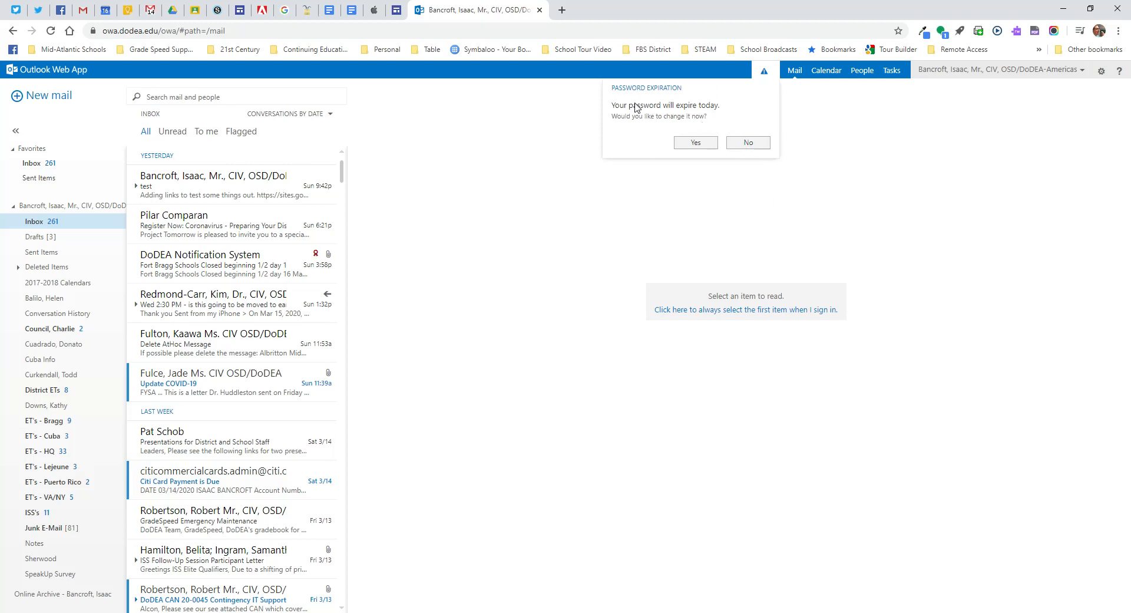
{"action": "mouse_move", "coordinate": [667, 131]}
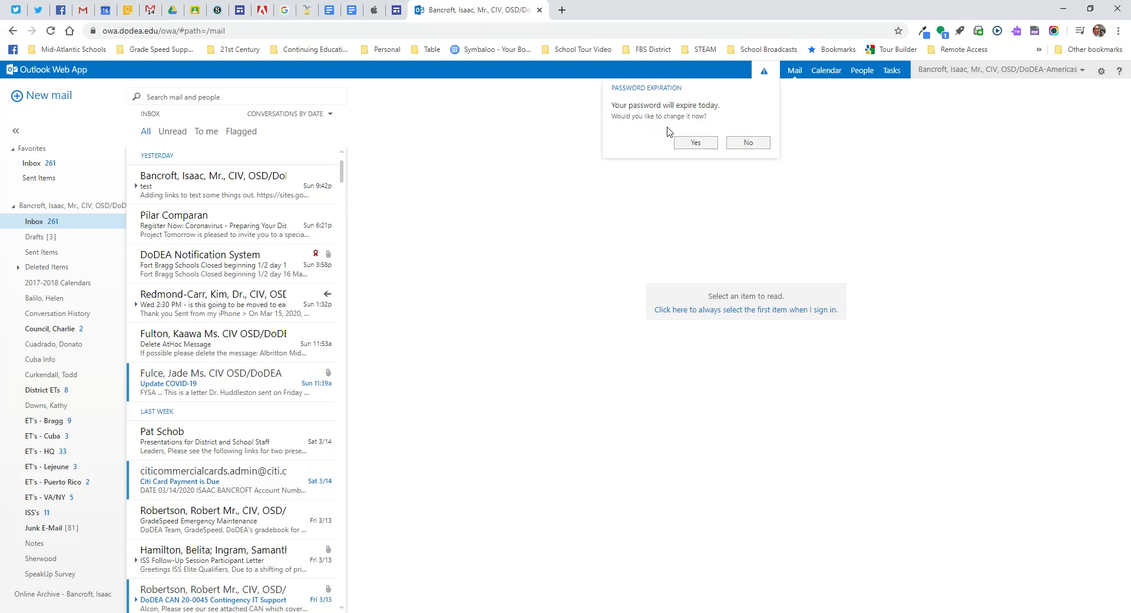
{"action": "mouse_move", "coordinate": [669, 137]}
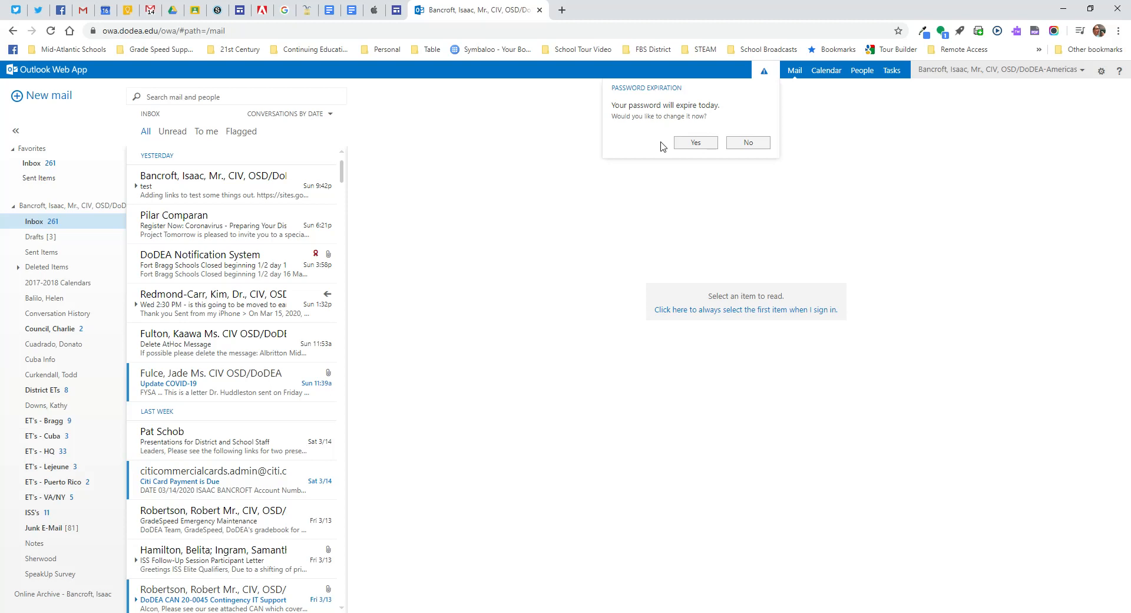
{"action": "mouse_move", "coordinate": [643, 97]}
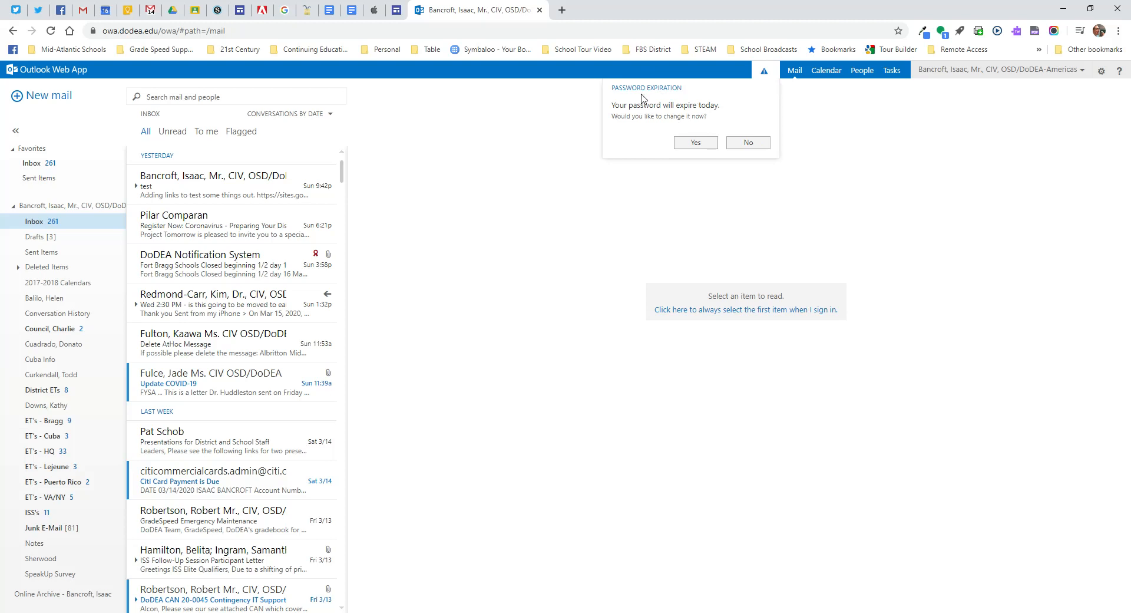
Dismiss the Password Expiration prompt in the inbox and close the Outlook Web App tab.
{"action": "left_click", "coordinate": [747, 143]}
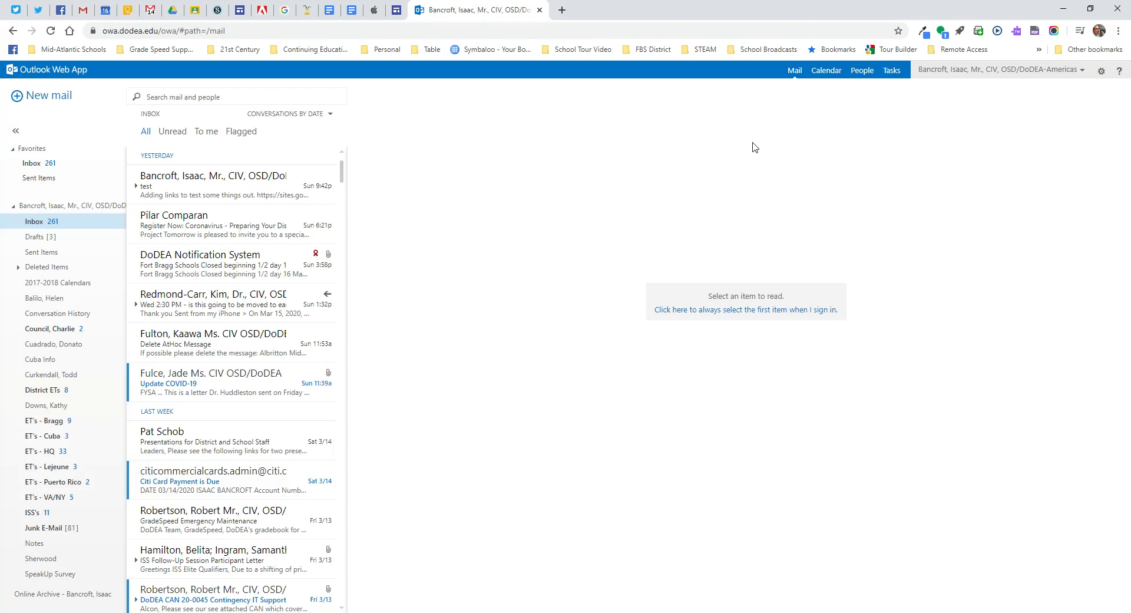
{"action": "mouse_move", "coordinate": [541, 24]}
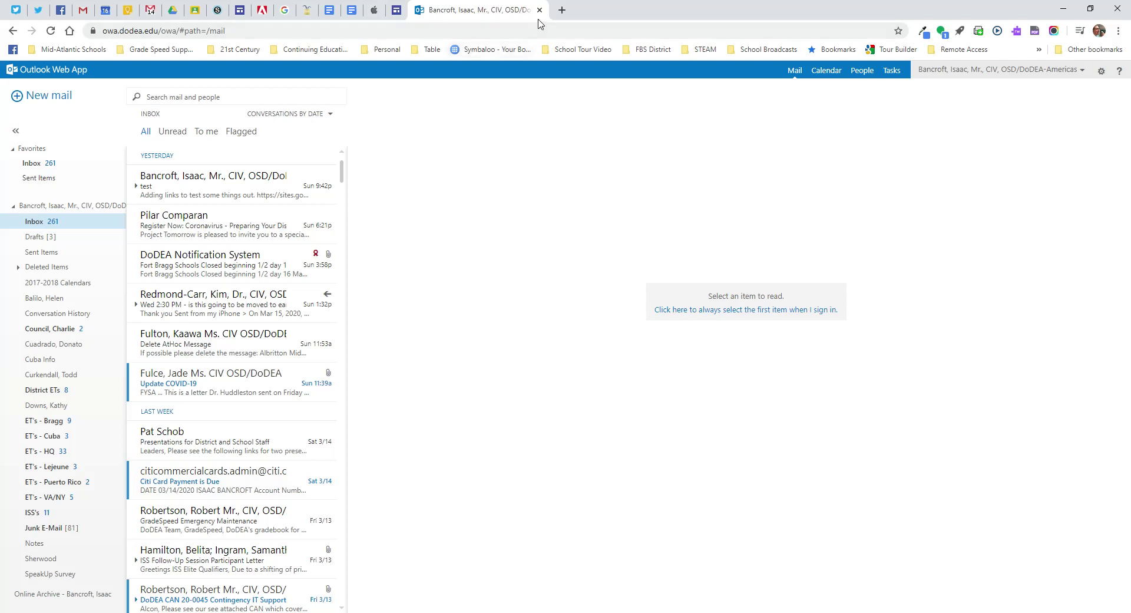
{"action": "left_click", "coordinate": [562, 9]}
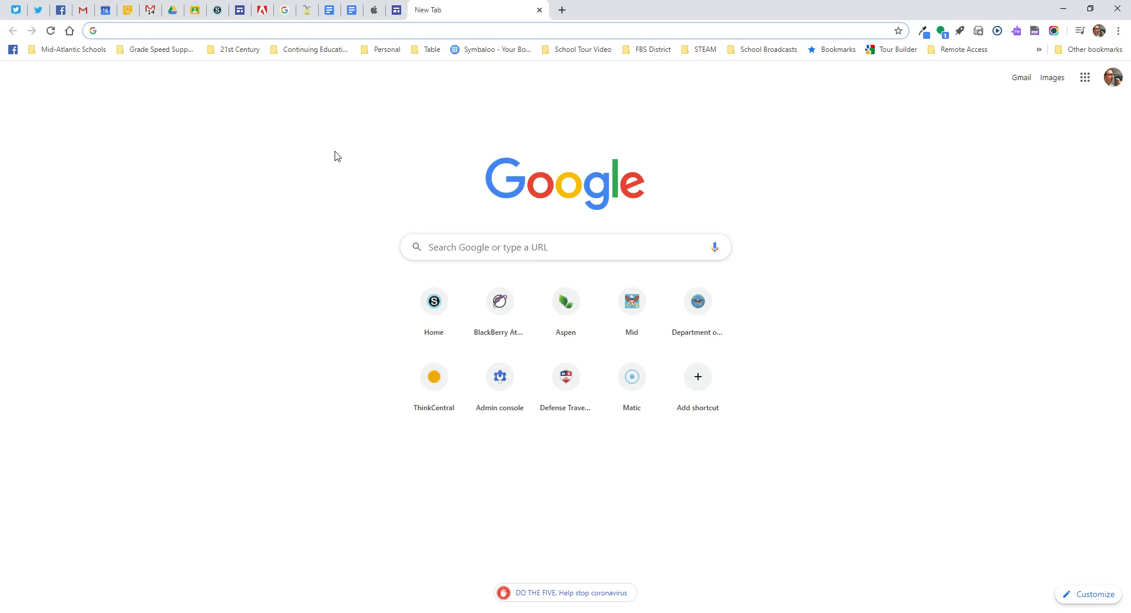
Run a Google search for 'dodea owa' from the address bar.
{"action": "left_click", "coordinate": [425, 31]}
{"action": "type", "text": "dodea owa"}
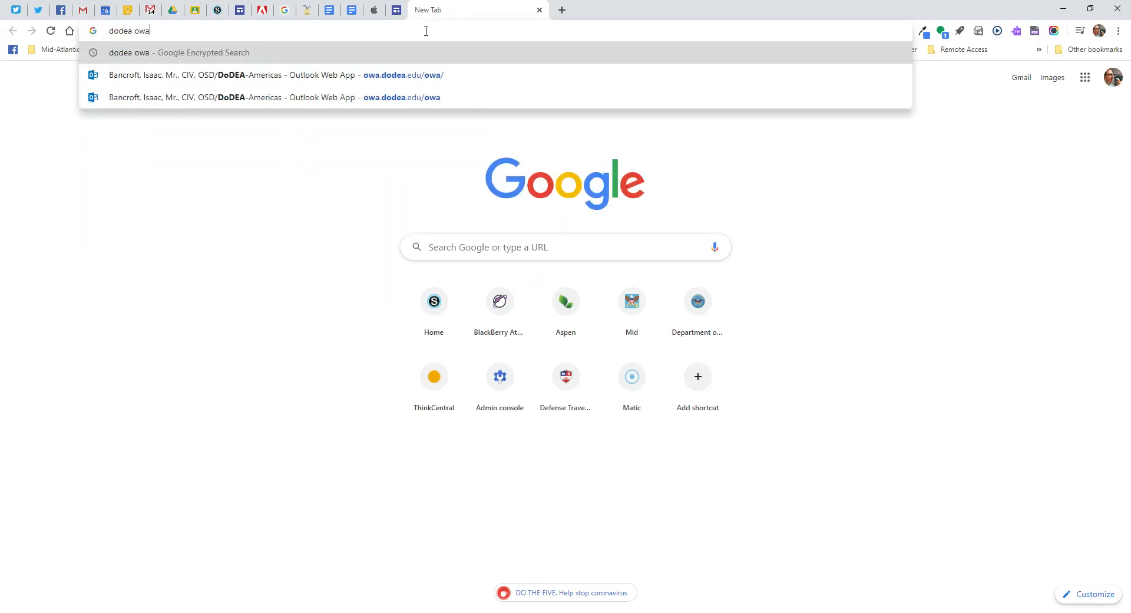
{"action": "key", "text": "Return"}
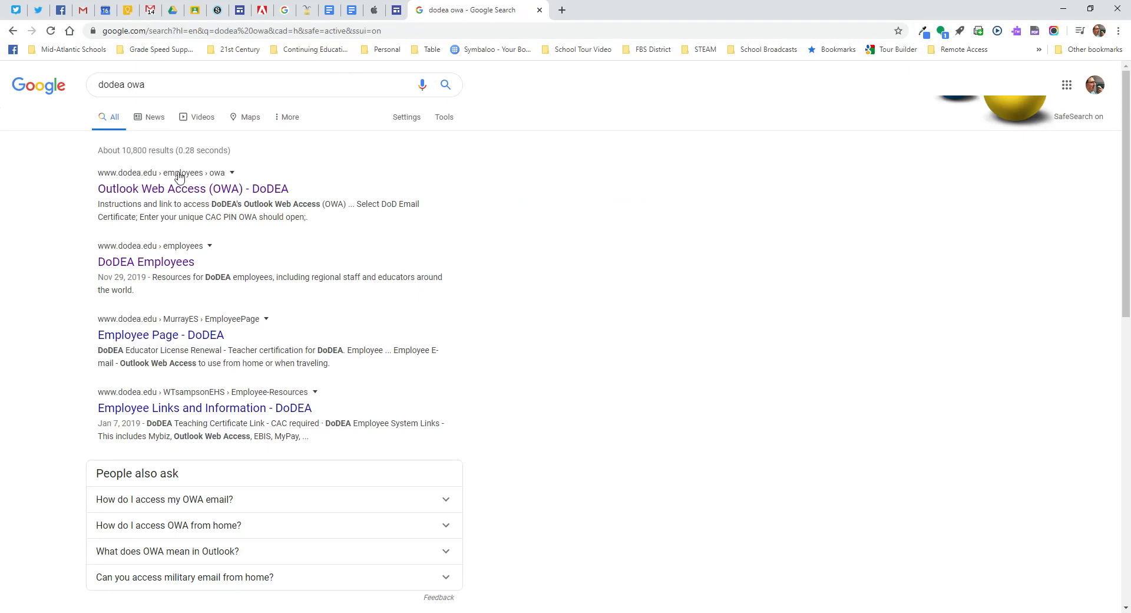
Follow the 'Outlook Web Access (OWA) - DoDEA' search result.
{"action": "left_click", "coordinate": [192, 188]}
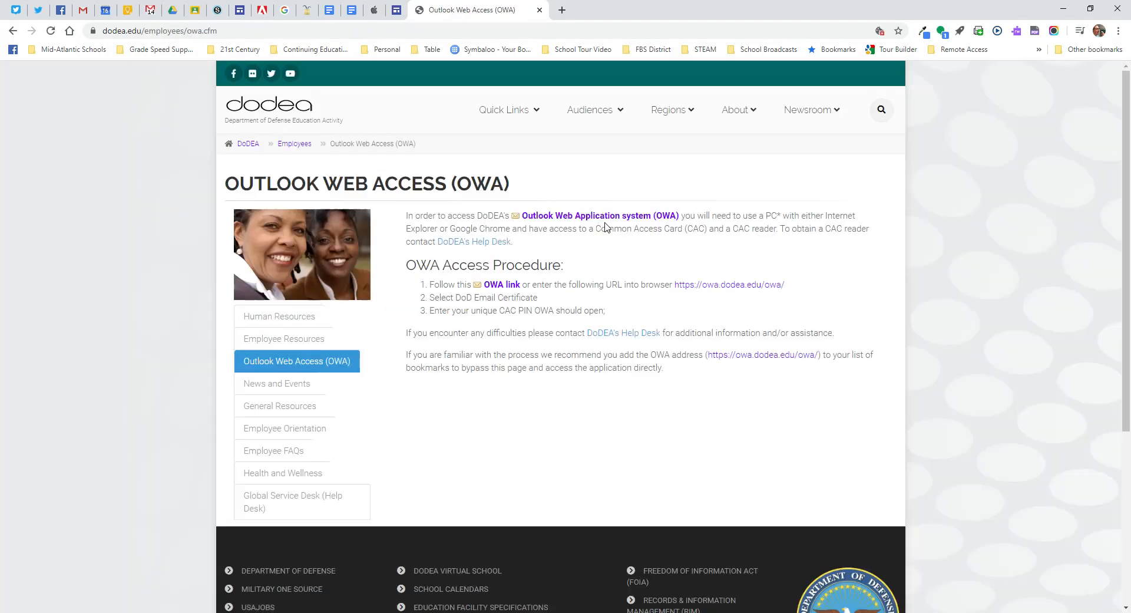
{"action": "mouse_move", "coordinate": [600, 219]}
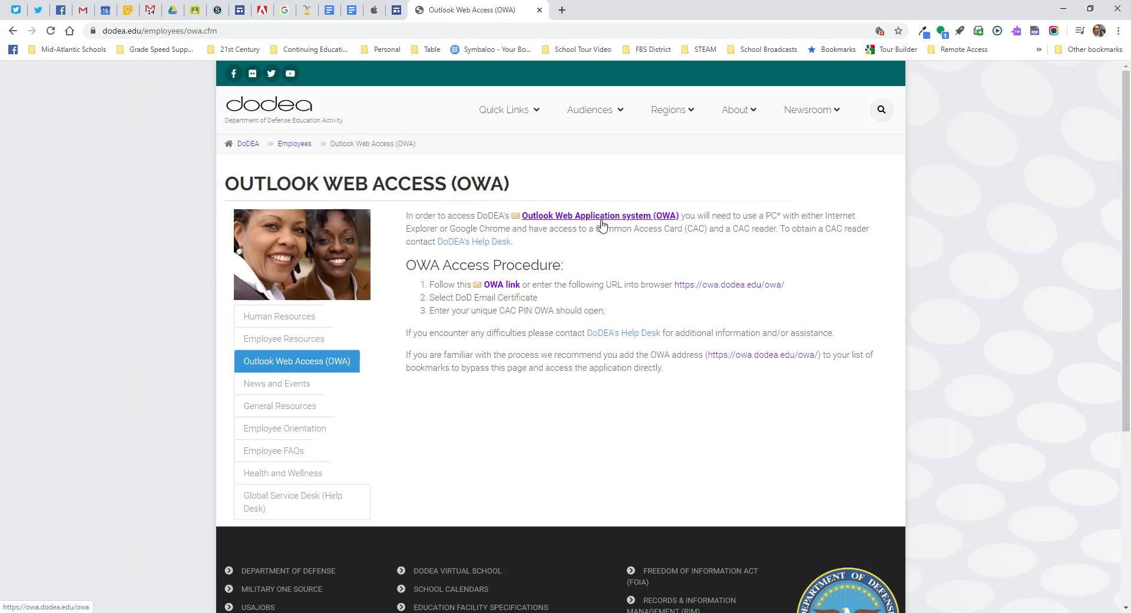